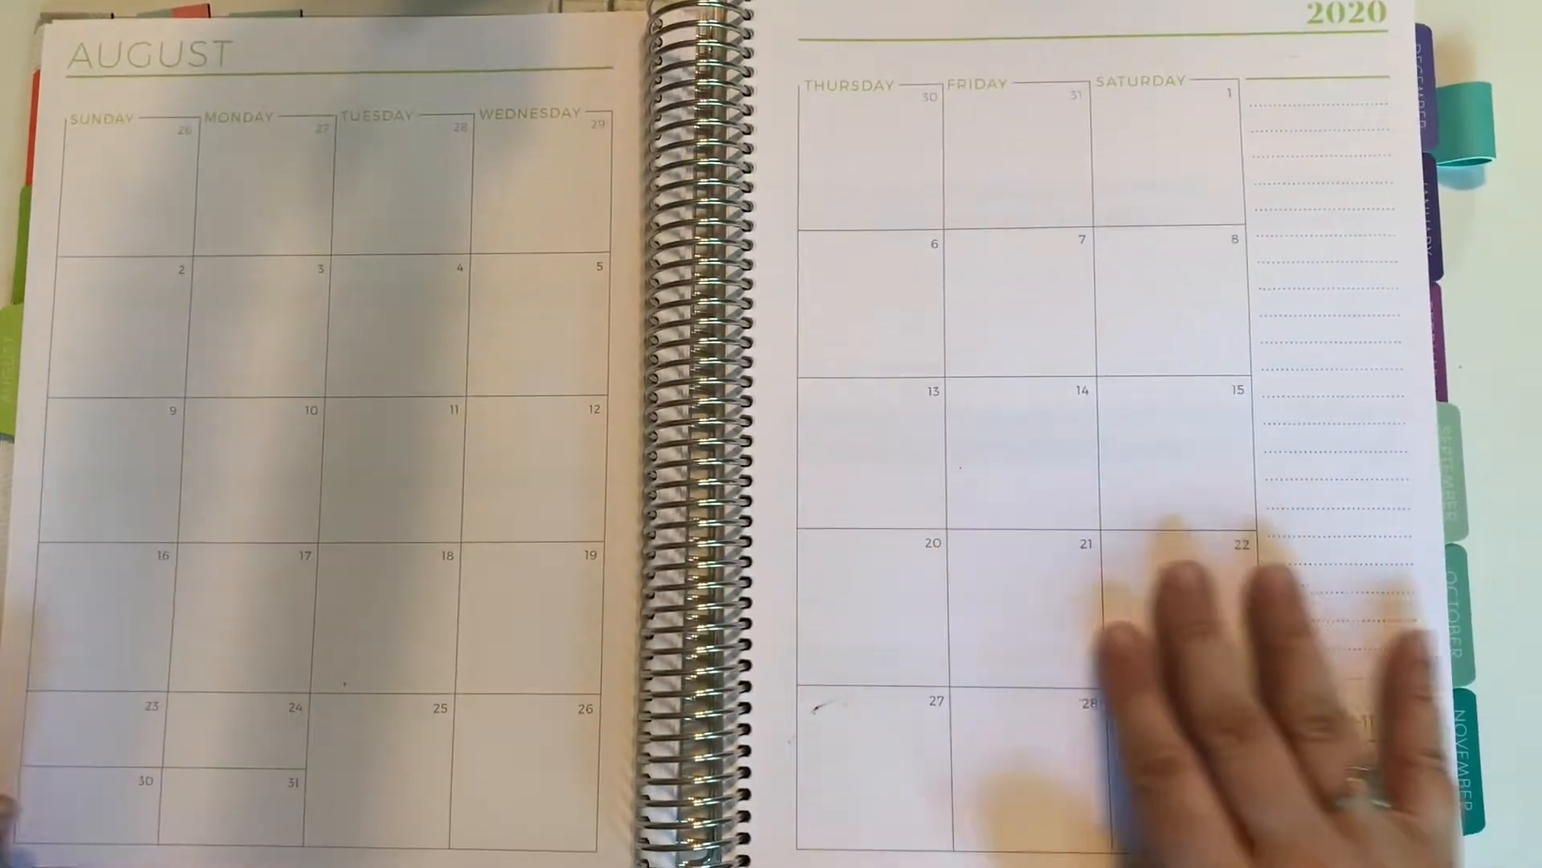
{"action": "mouse_move", "coordinate": [1229, 689]}
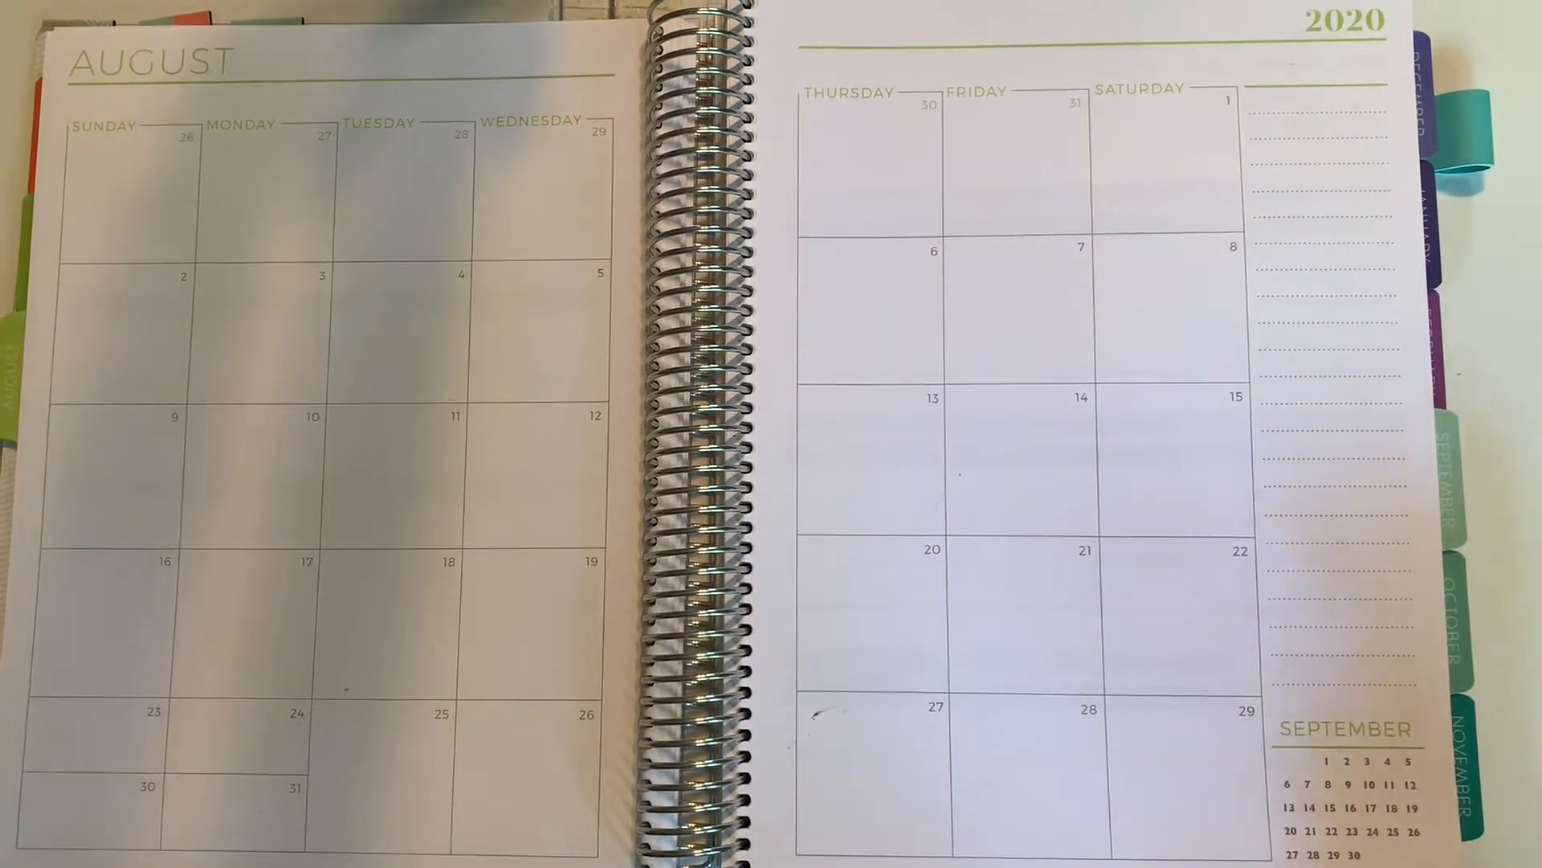